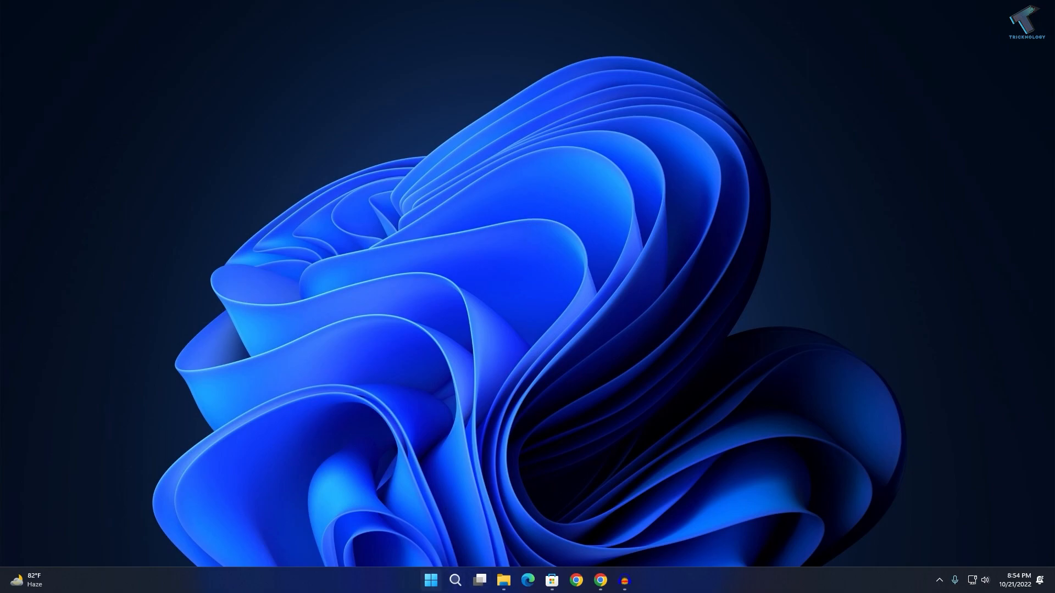
Step: Search the Start menu for cmd and launch Command Prompt with Run as administrator
click(431, 580)
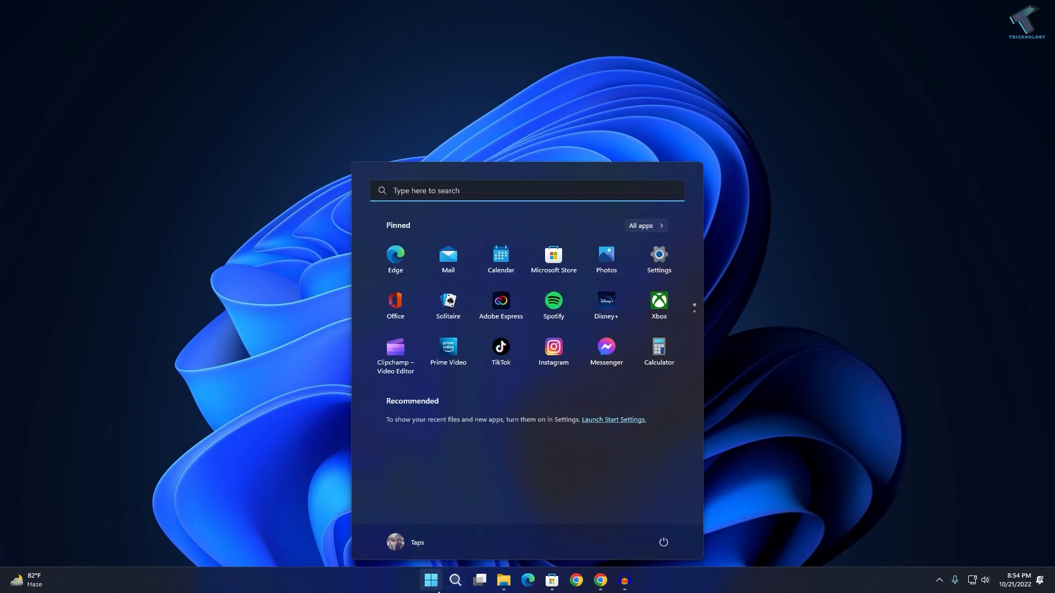
click(455, 581)
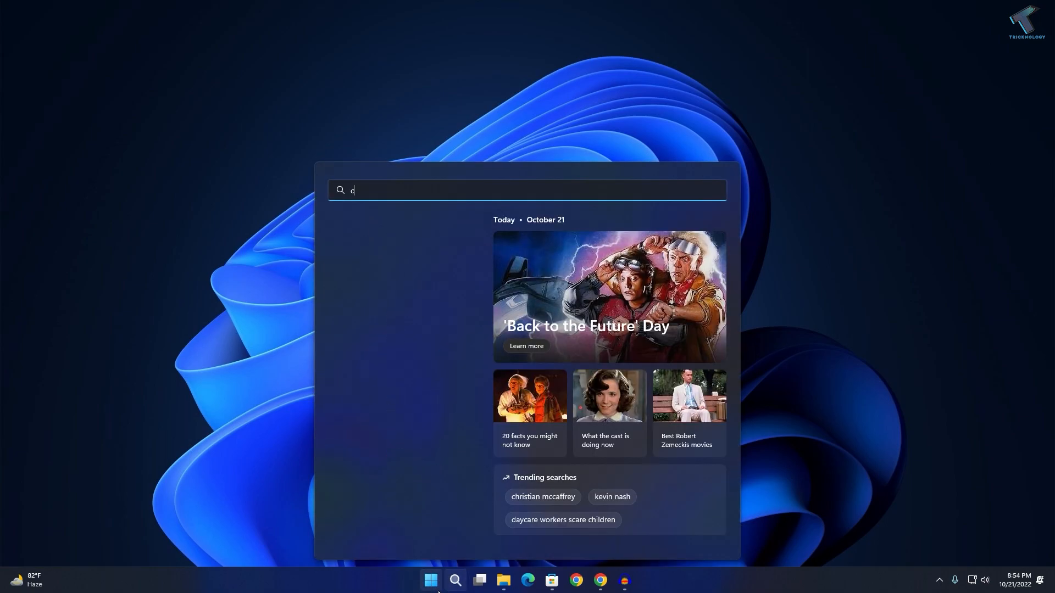
text(md)
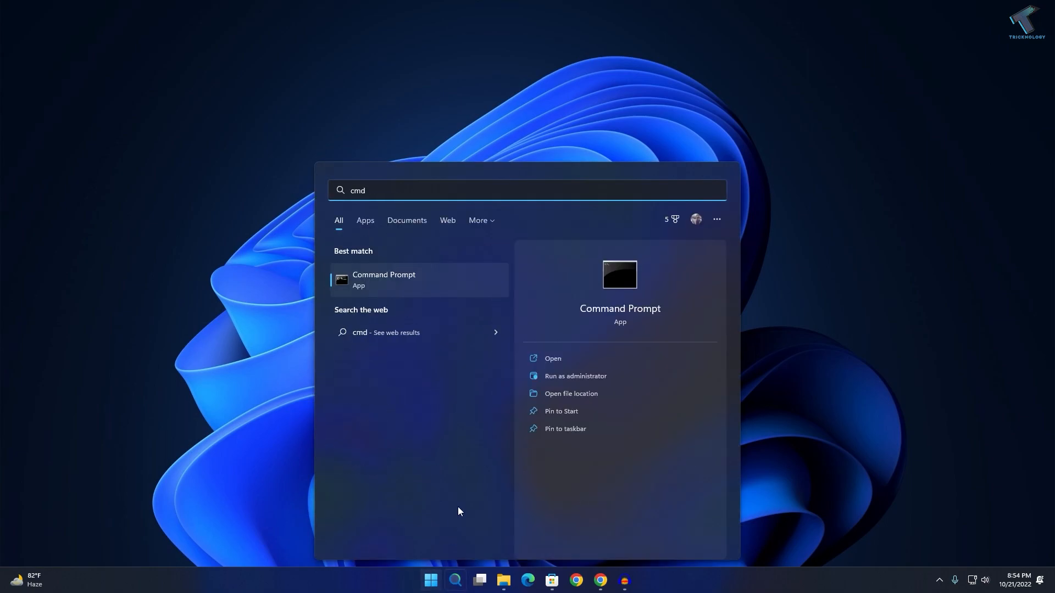
right_click(383, 279)
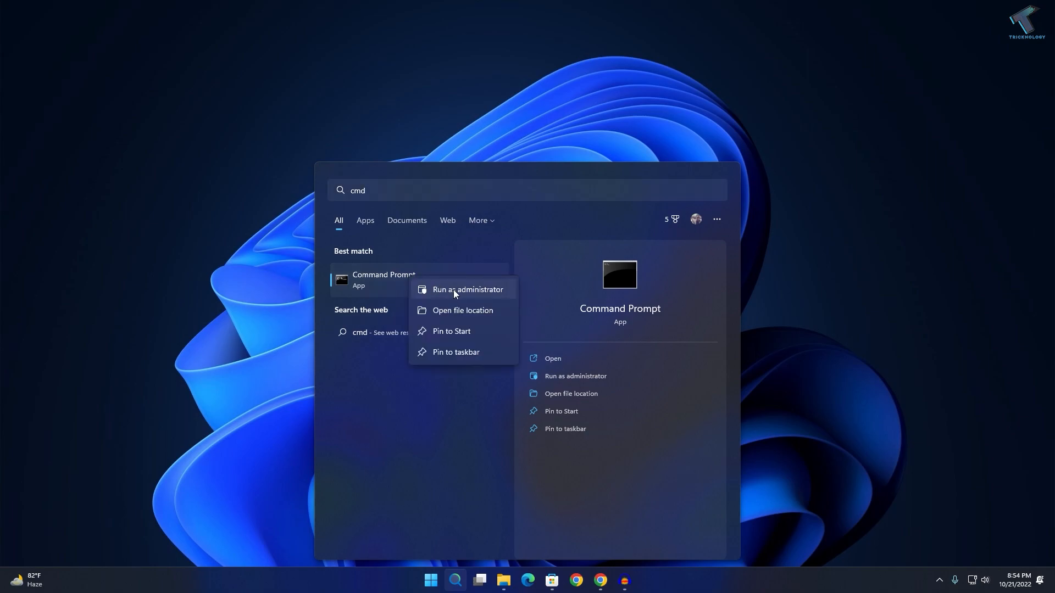
click(466, 288)
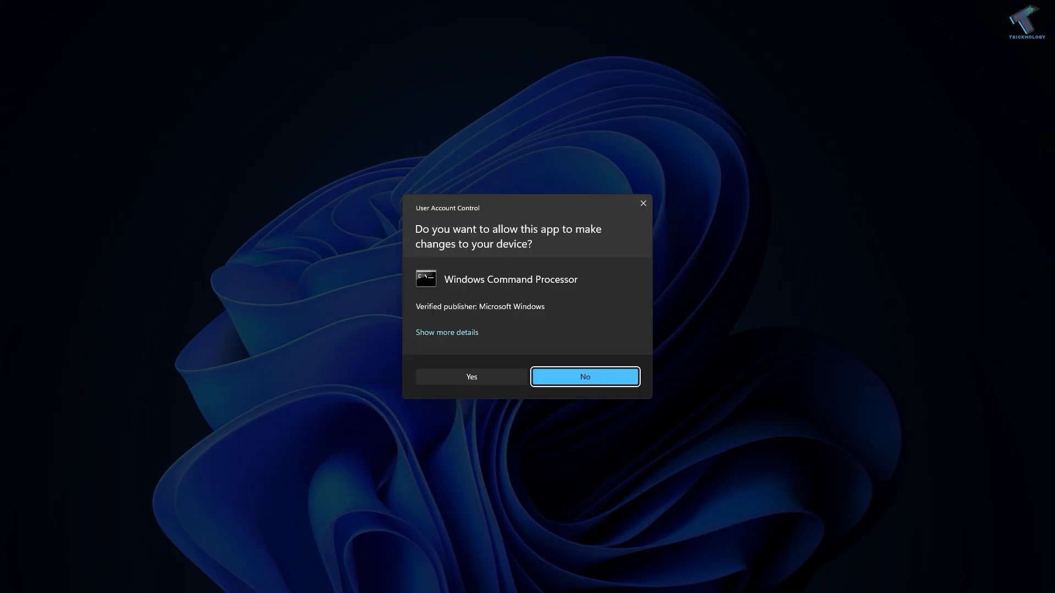
Step: Approve the User Account Control prompt to get an elevated Command Prompt
click(472, 377)
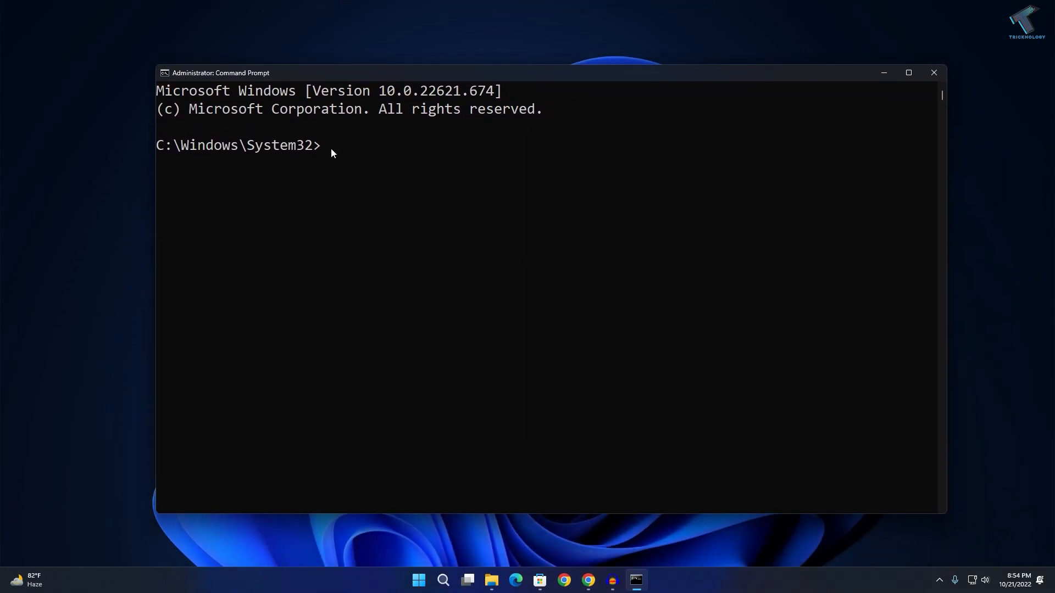
Step: Run net user to list all accounts and select the account name new
text(net user)
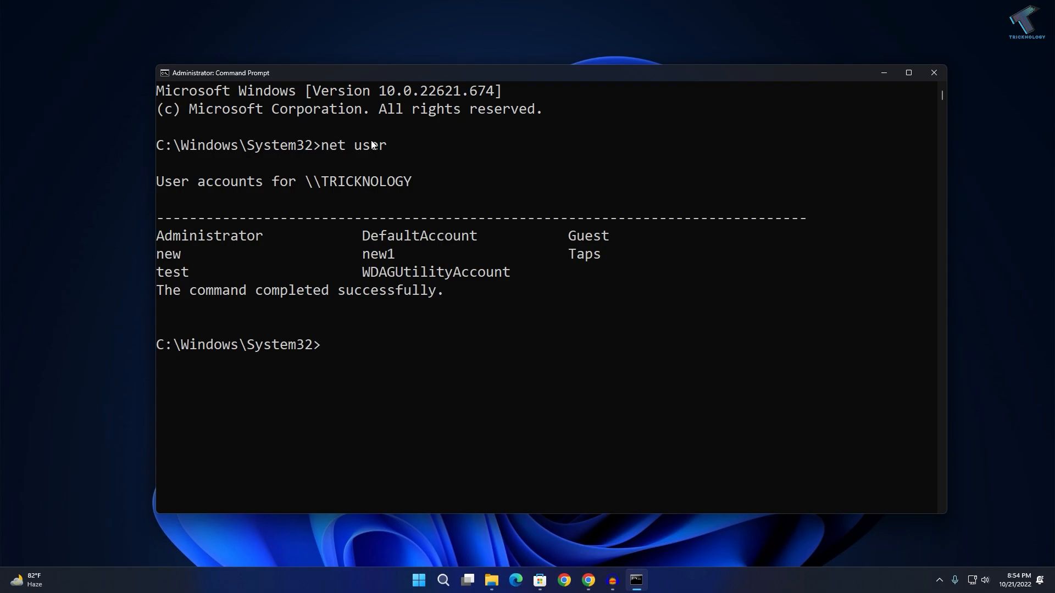
mouse_move(301, 235)
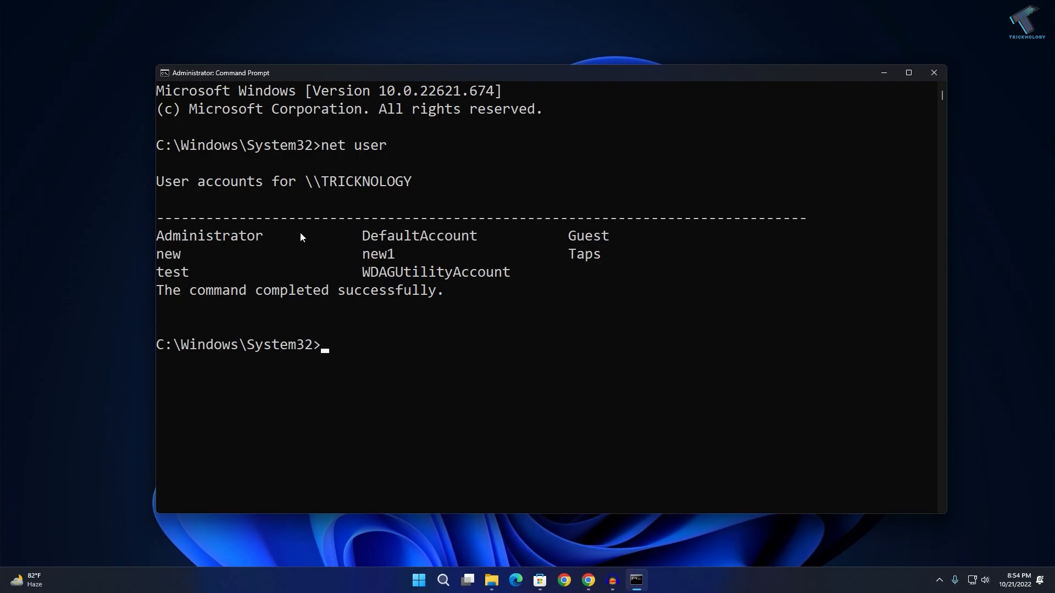
mouse_move(209, 284)
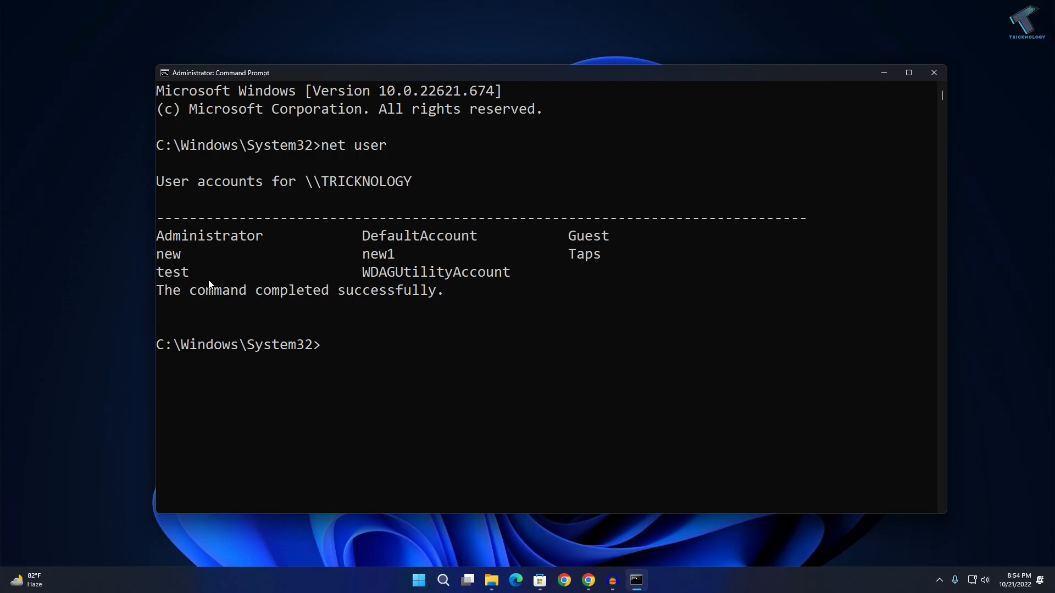
double_click(167, 254)
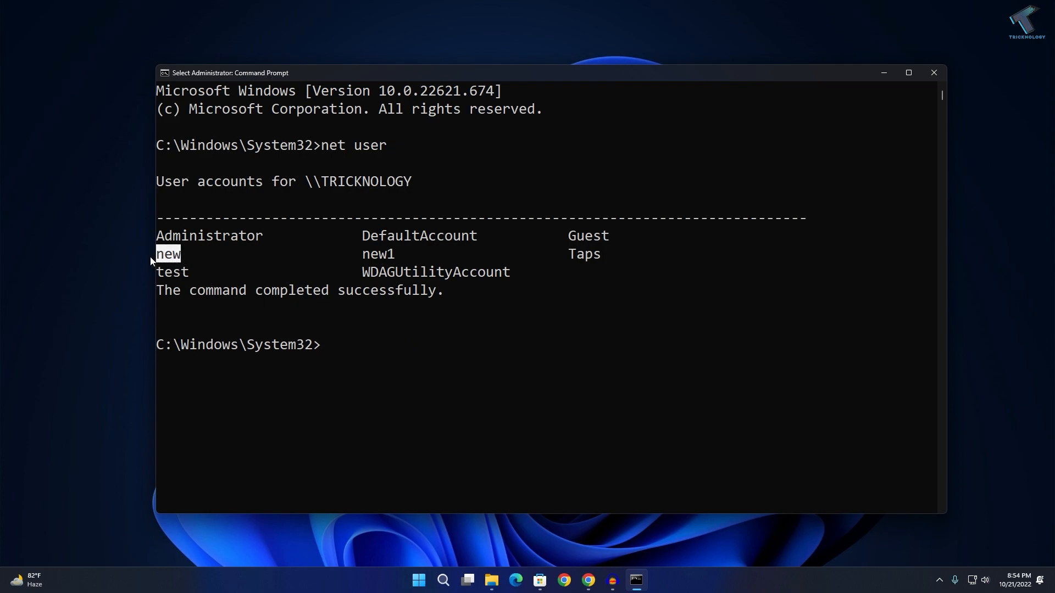
mouse_move(399, 381)
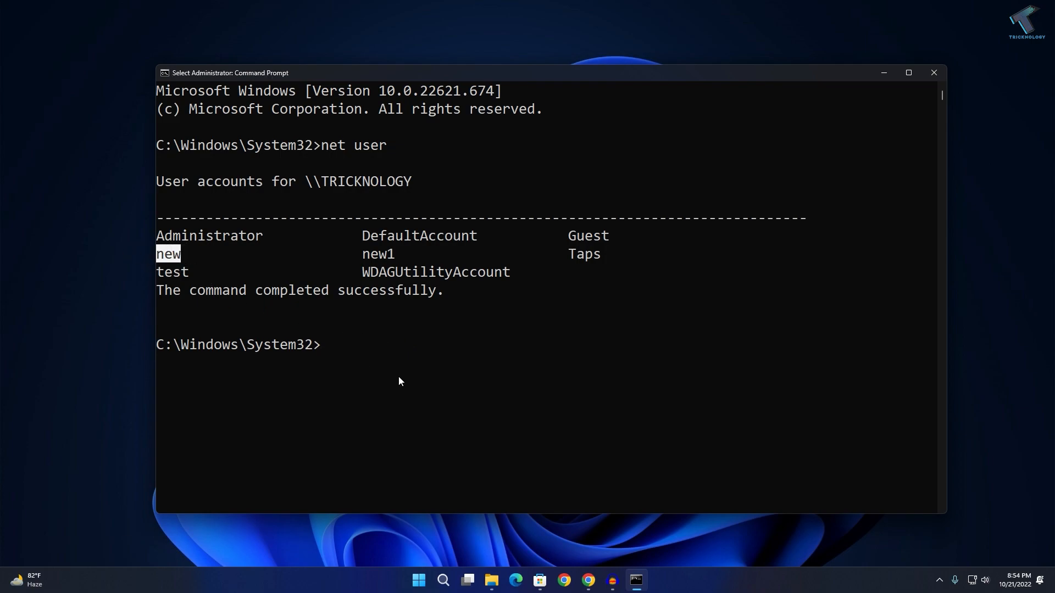
mouse_move(367, 361)
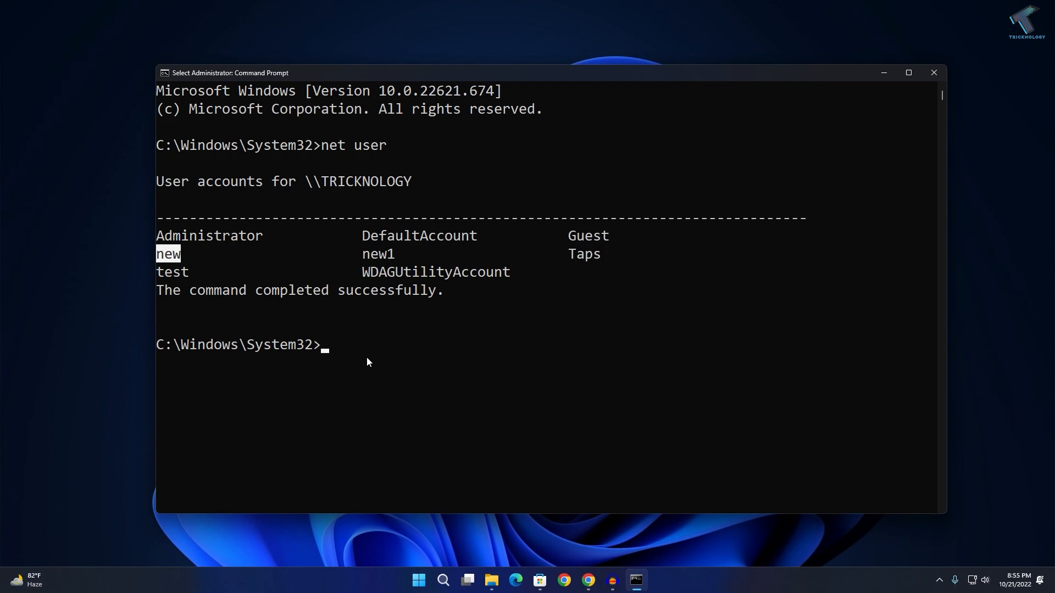
Step: Activate the account with net user new /Active:yes
text(net ud)
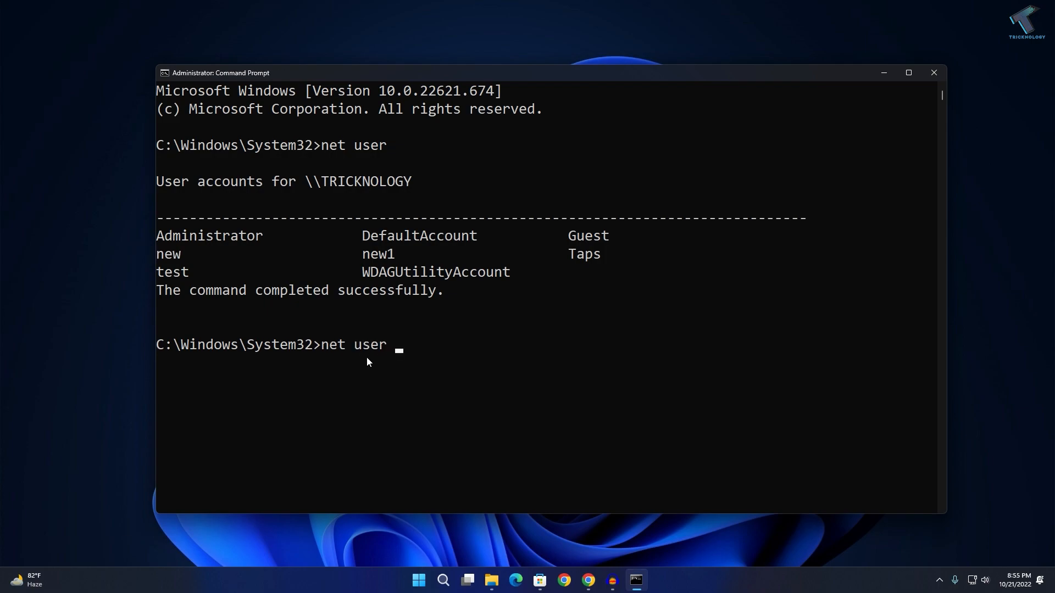
text(new /)
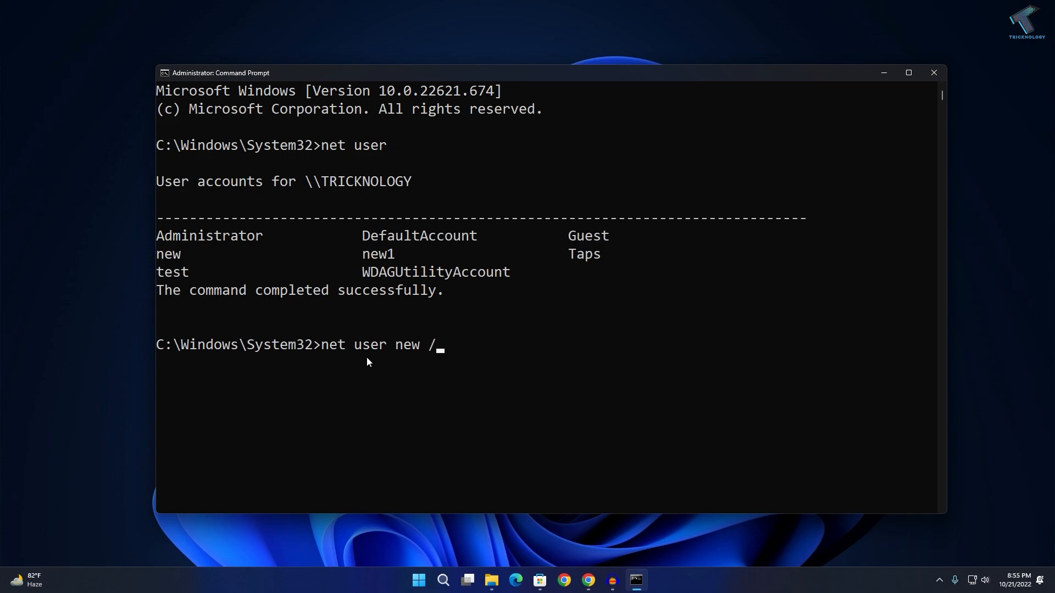
text(Active)
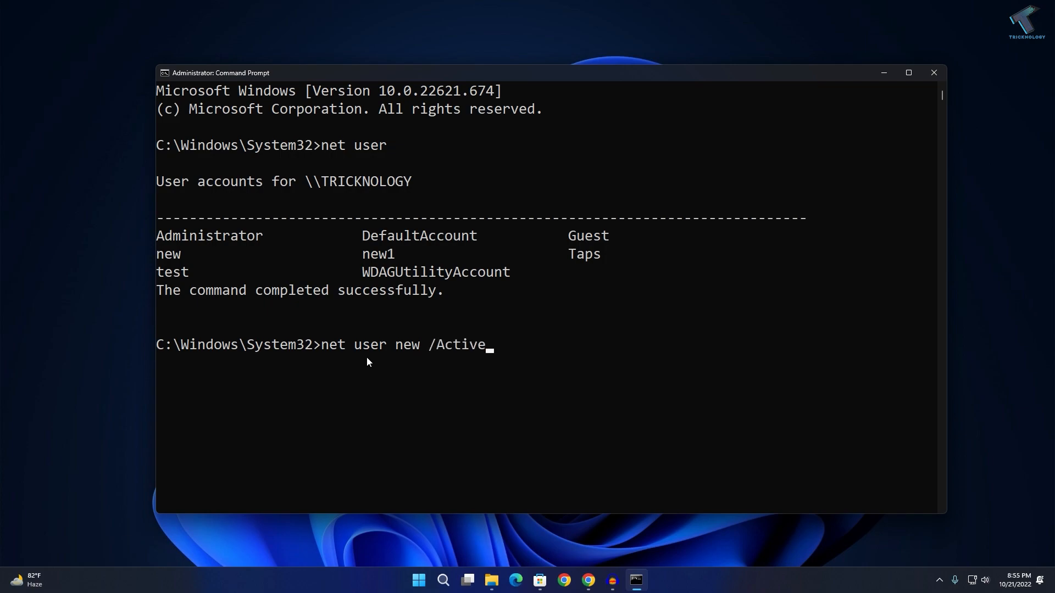
text(:yes)
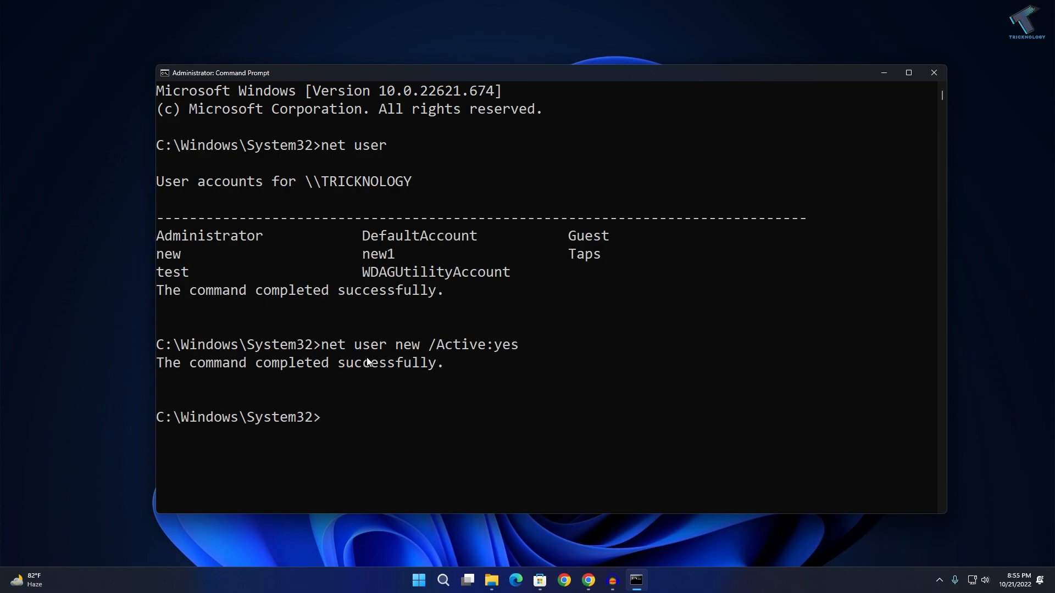
Step: Deactivate the account again with net user new /Active:no
text(net user new /Active:)
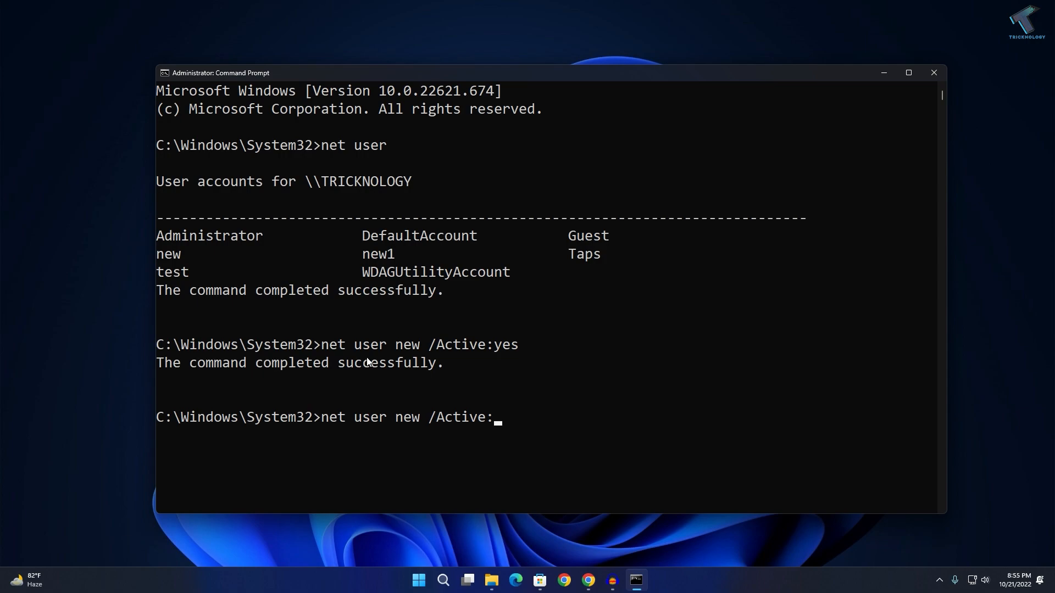
text(no)
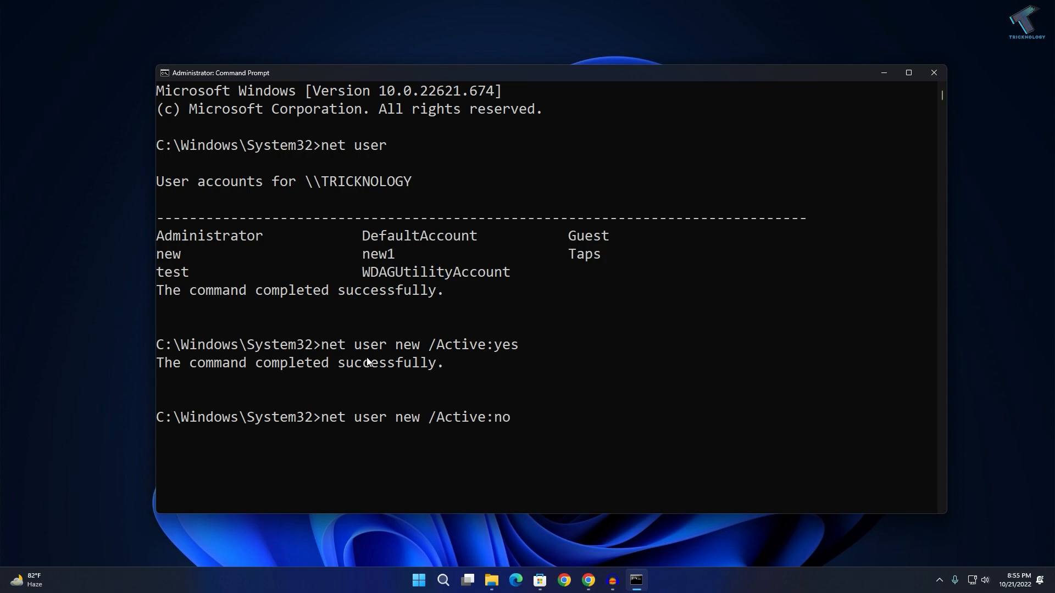
key(Return)
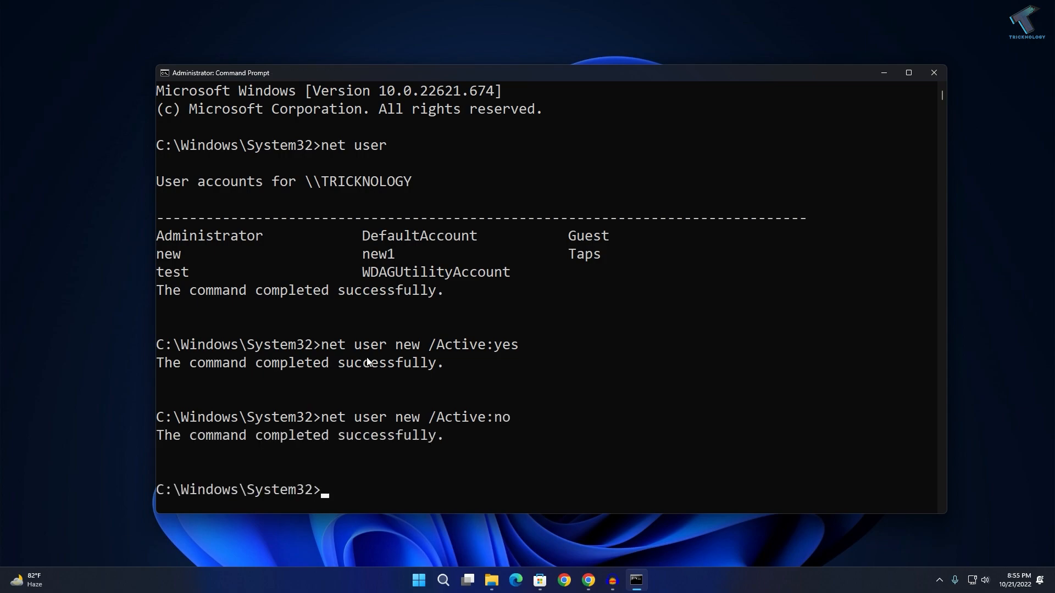